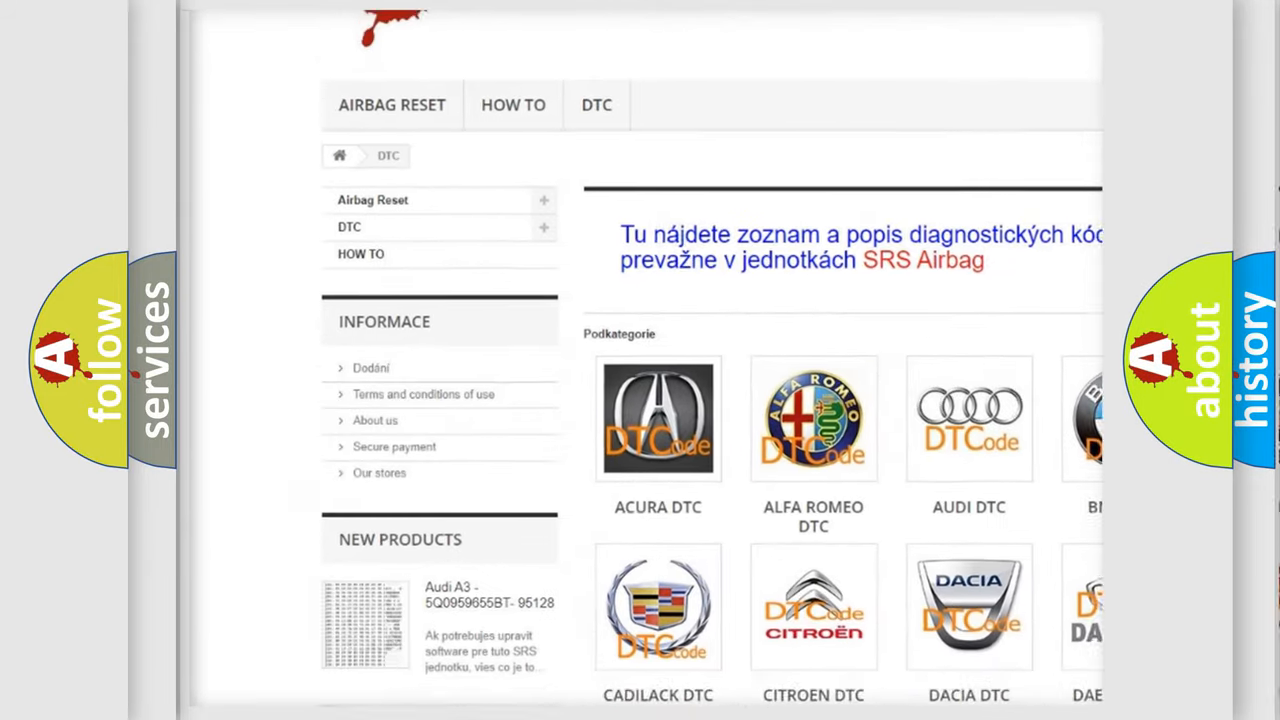
# Advance the Nissan P1448 slide to reveal its Description: ignition on, voltage over 10 V, brake pedal not pressed.
pyautogui.scroll(-3)
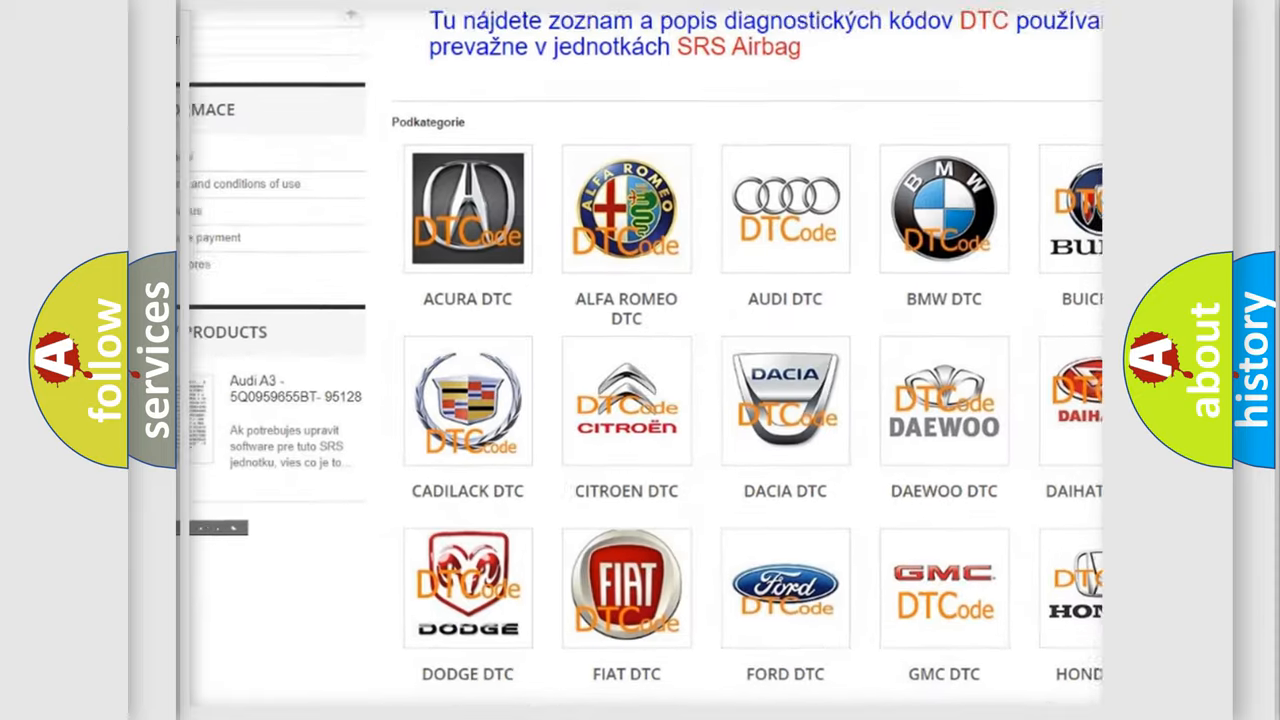
pyautogui.scroll(-3)
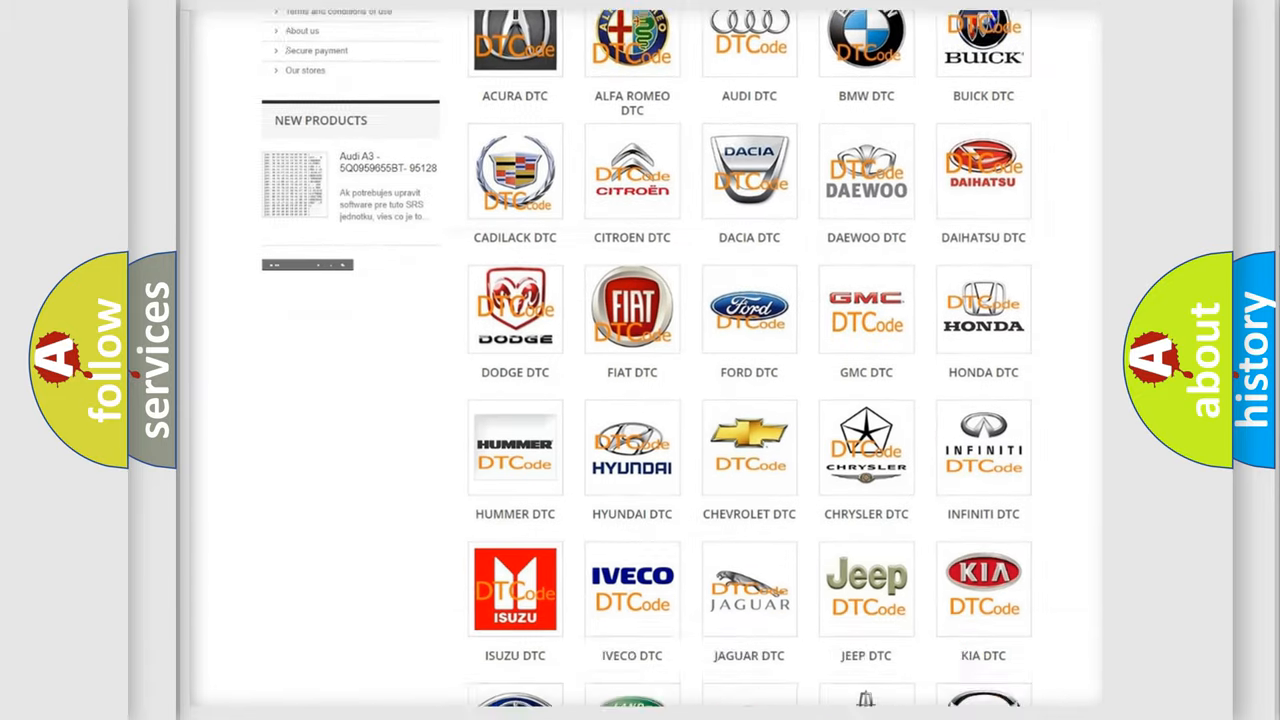
pyautogui.scroll(-3)
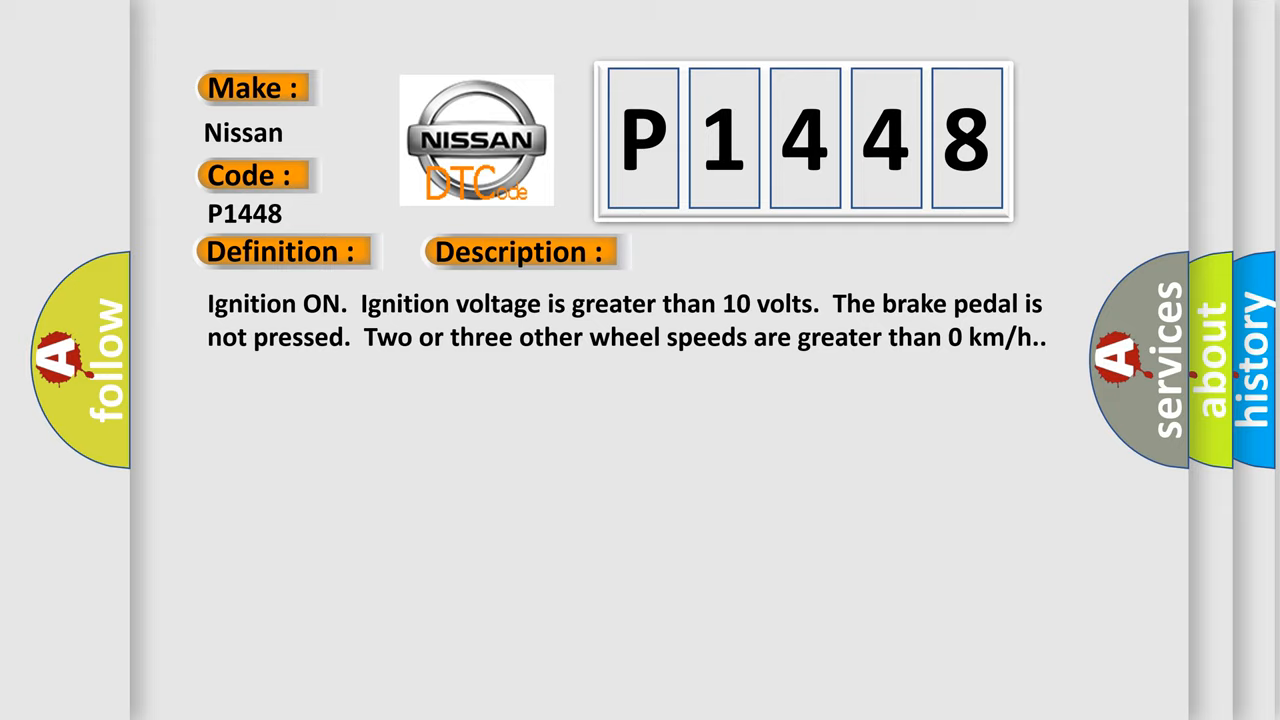
pyautogui.click(732, 252)
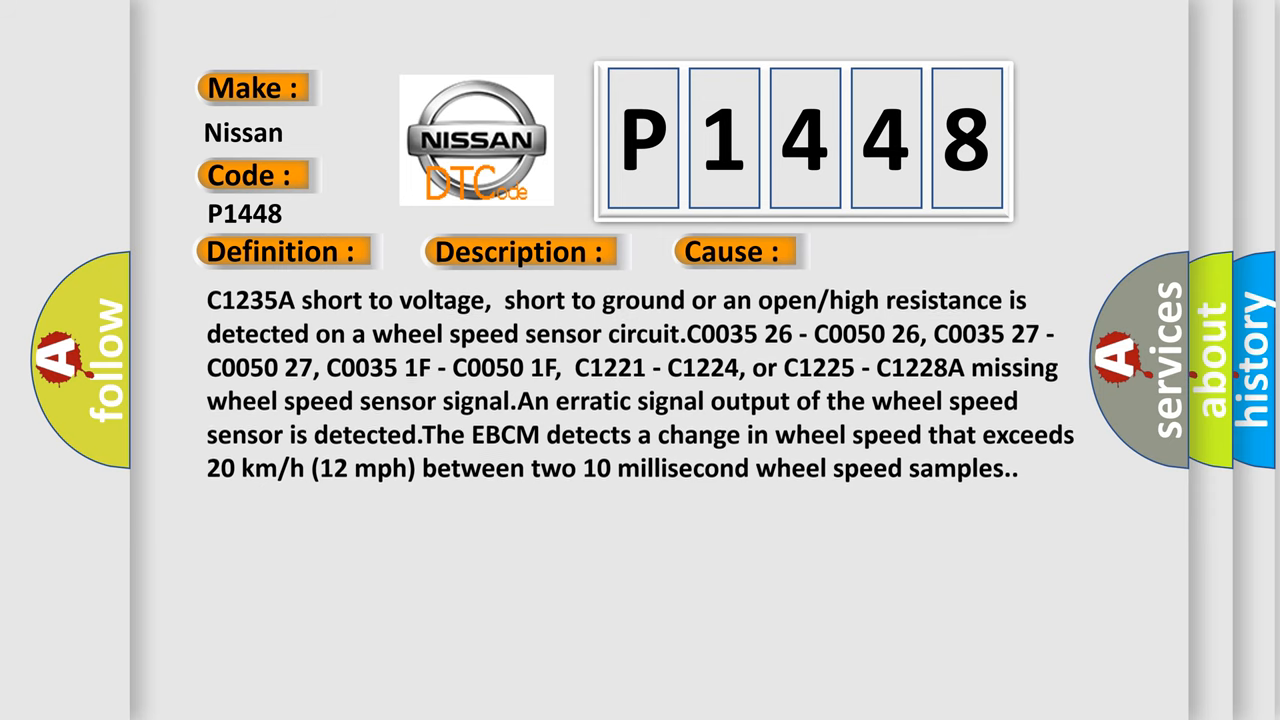
# Scroll through the Cause text listing wheel speed sensor circuit shorts and erratic signals.
pyautogui.scroll(-3)
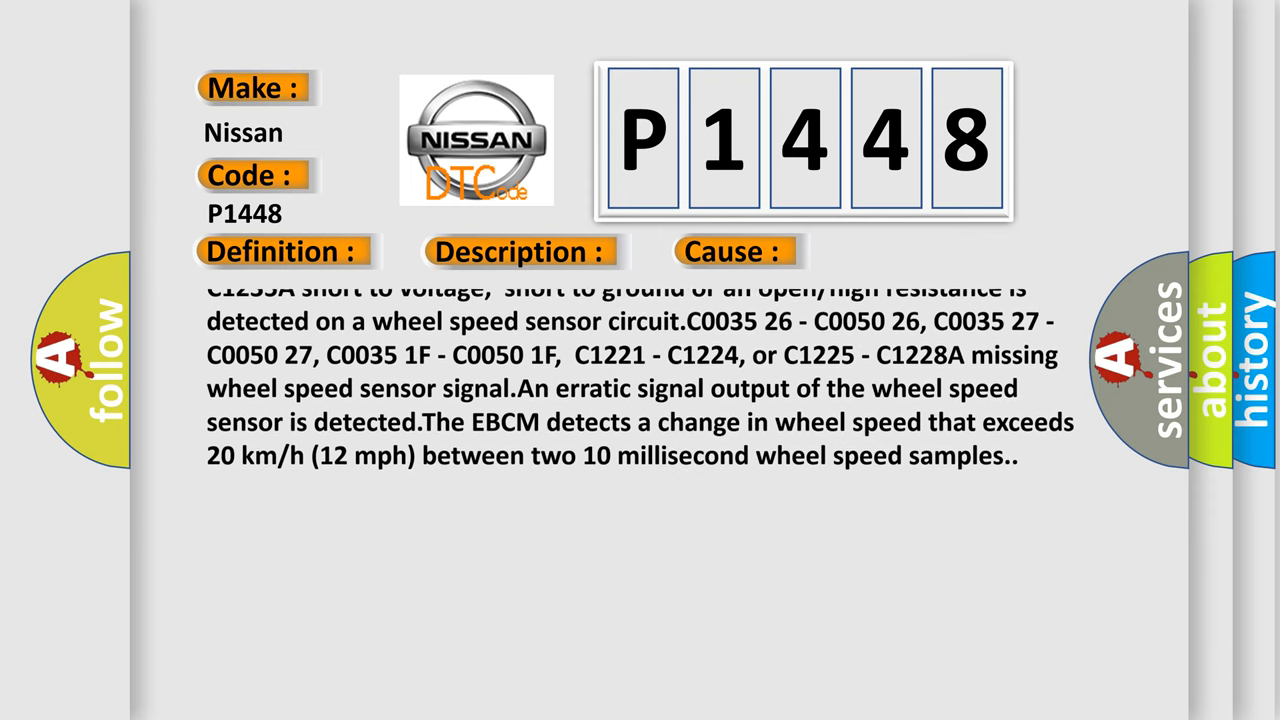